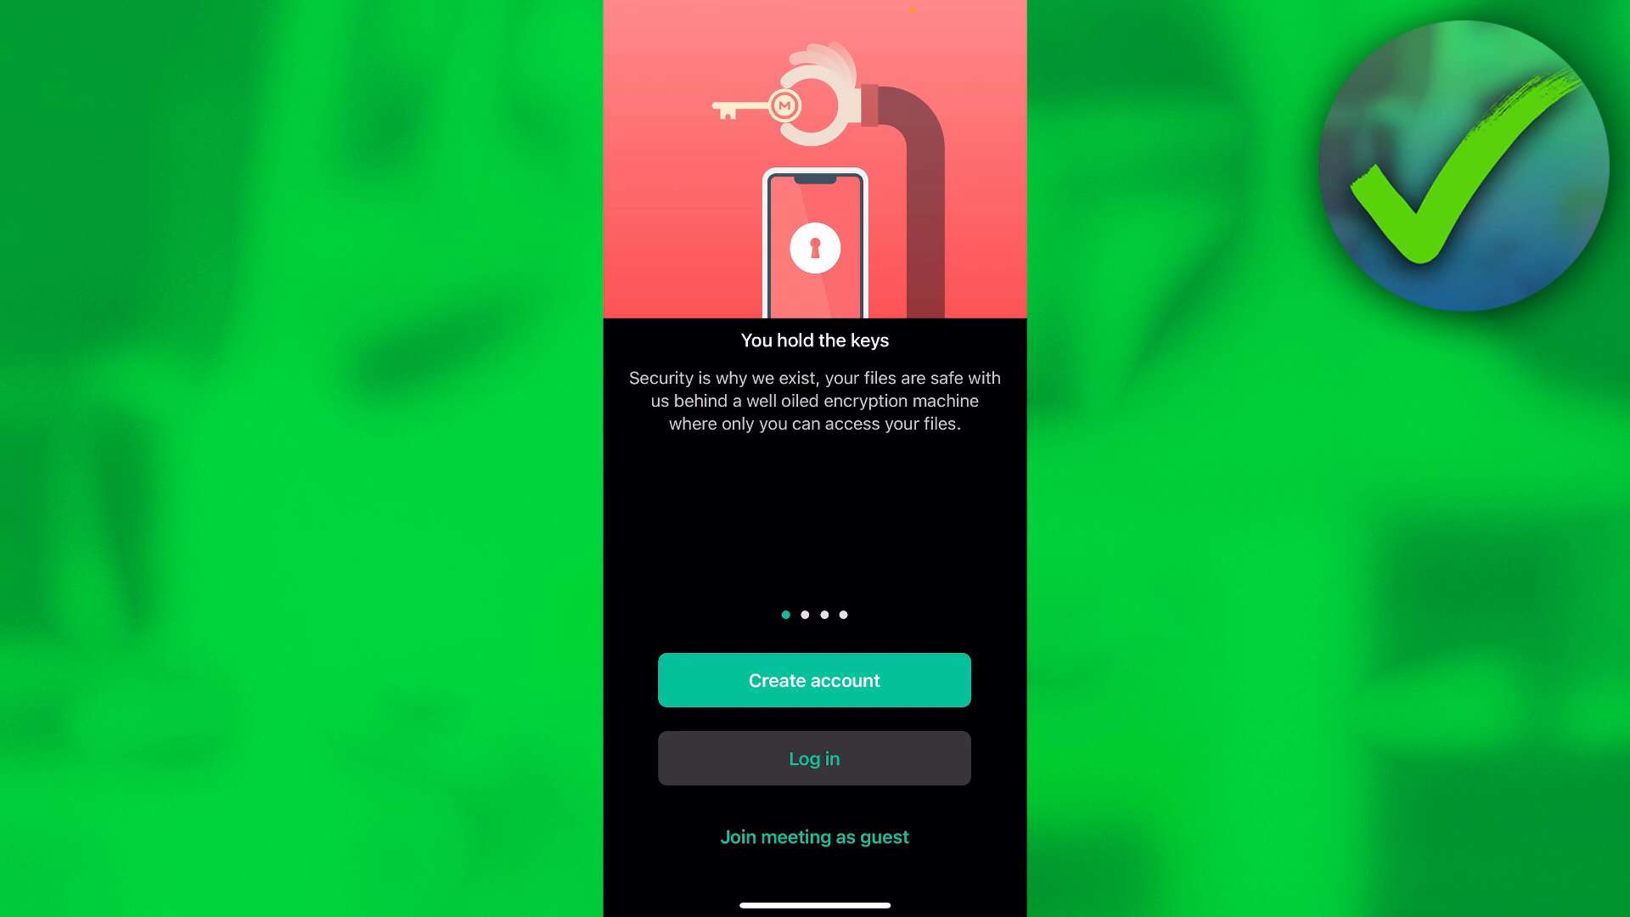
Step: Tap Create account on the MEGA welcome screen
click(814, 680)
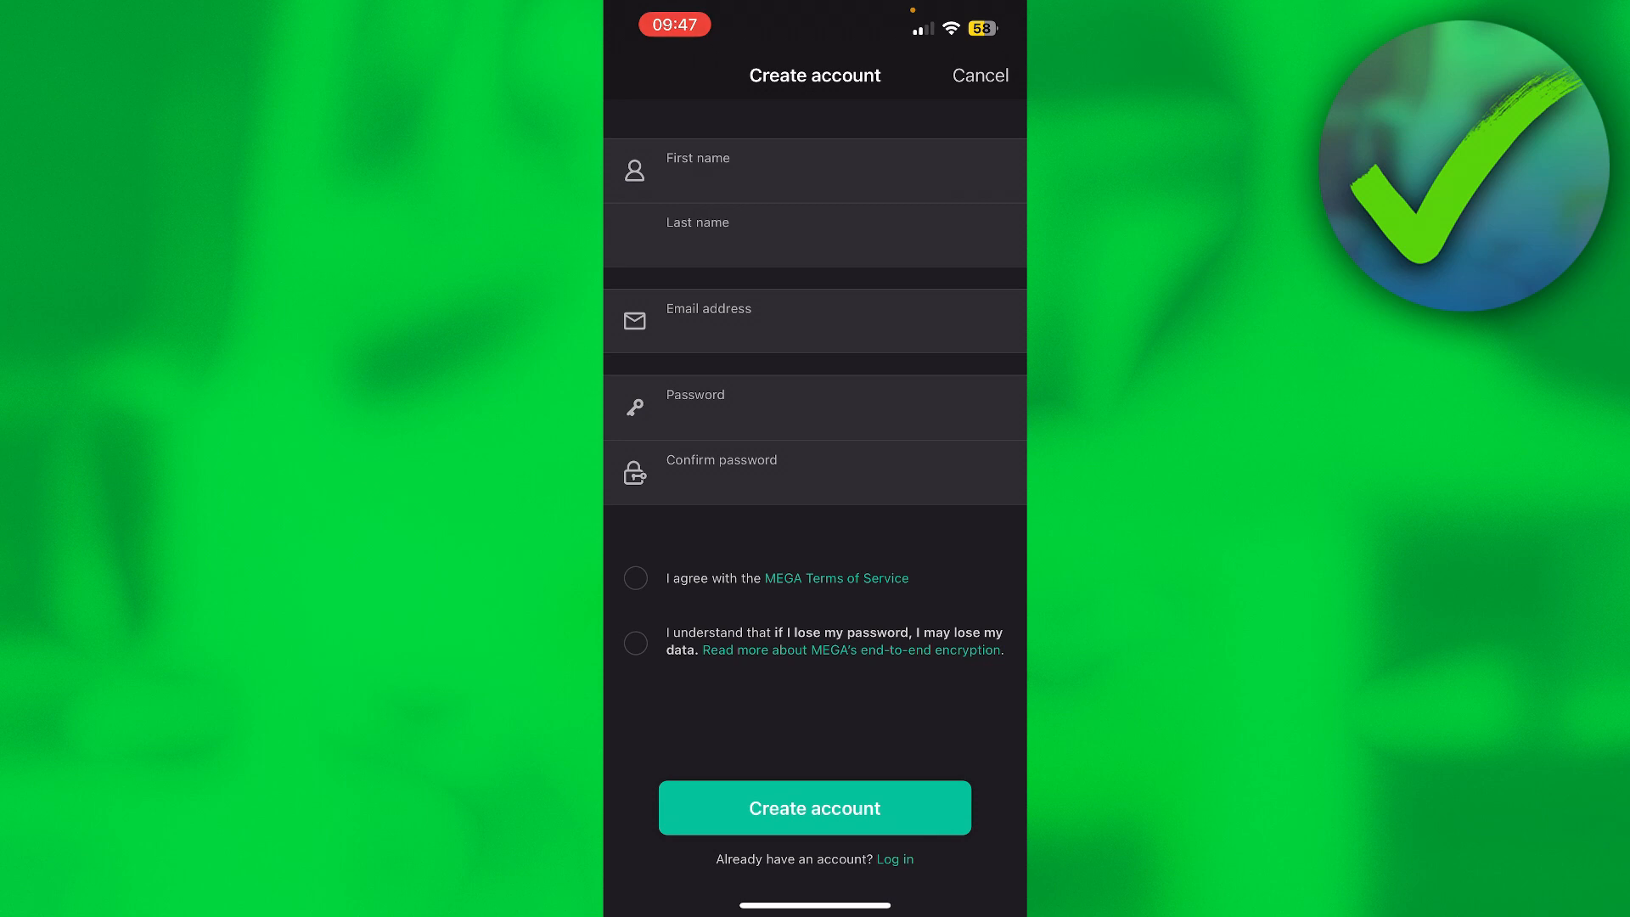
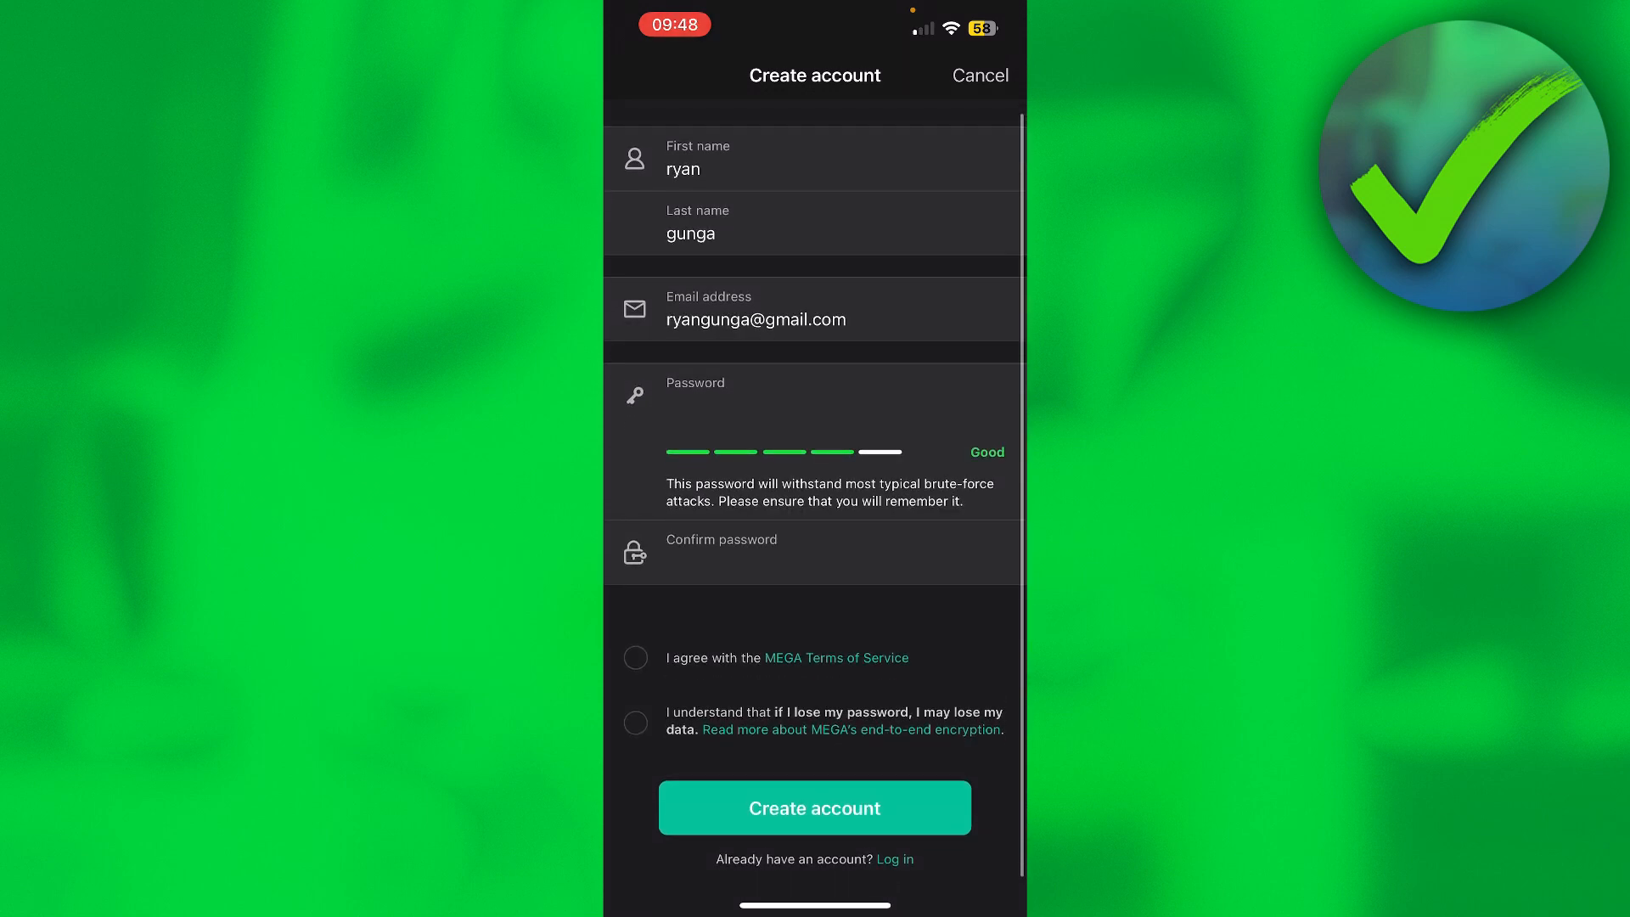
click(635, 657)
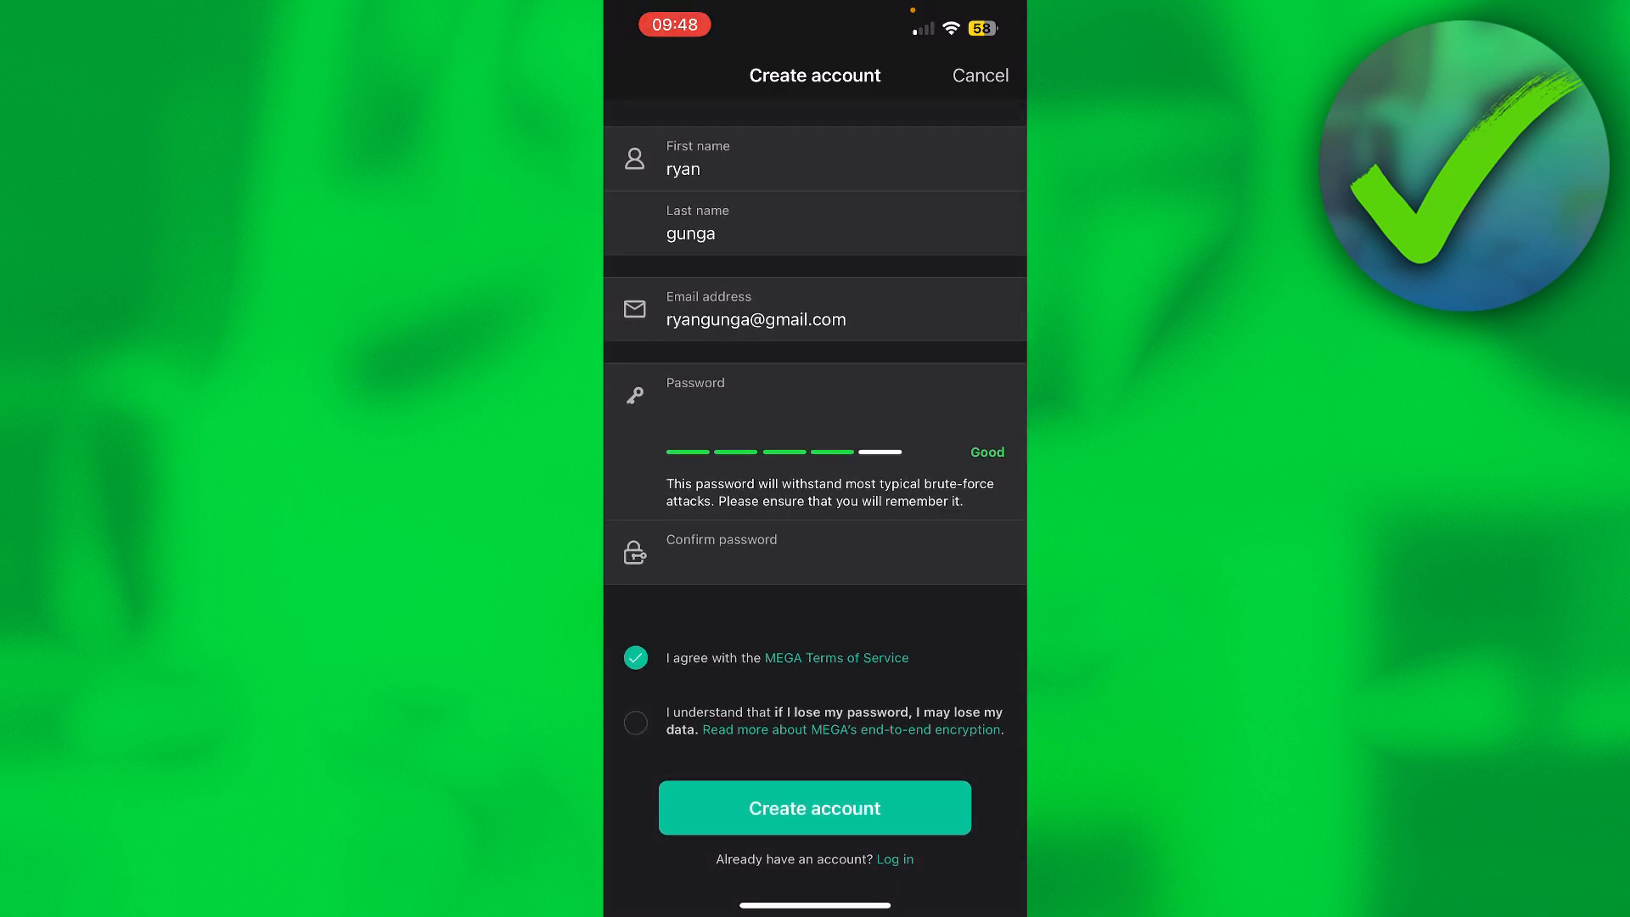
click(635, 722)
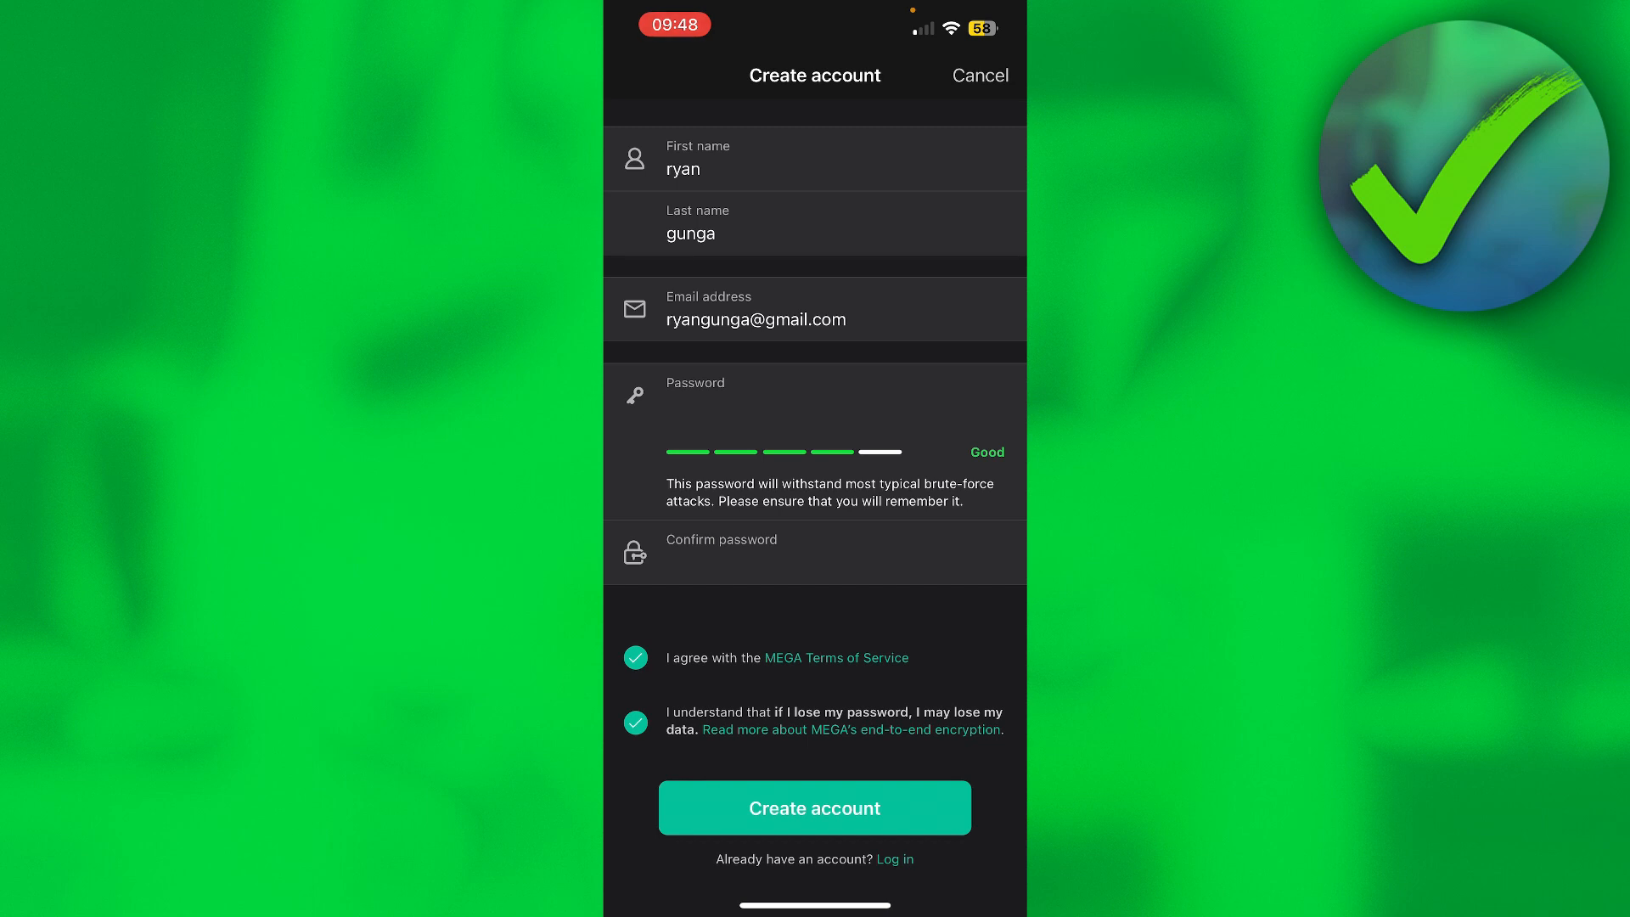
click(814, 807)
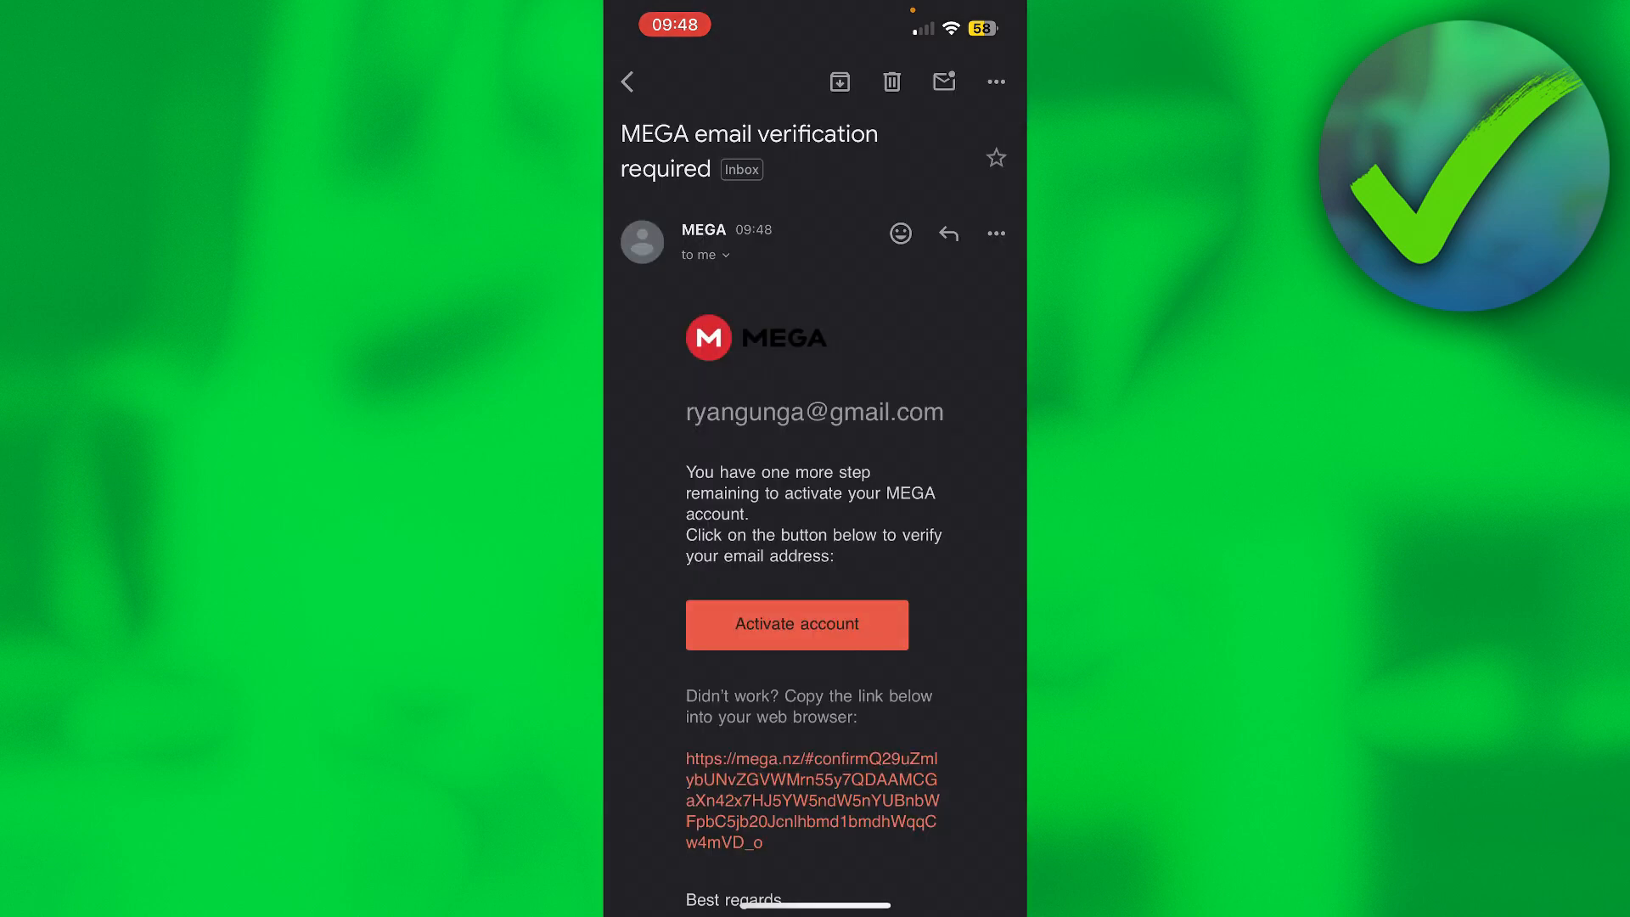
Step: Tap Activate account in the MEGA verification email in Gmail
click(796, 625)
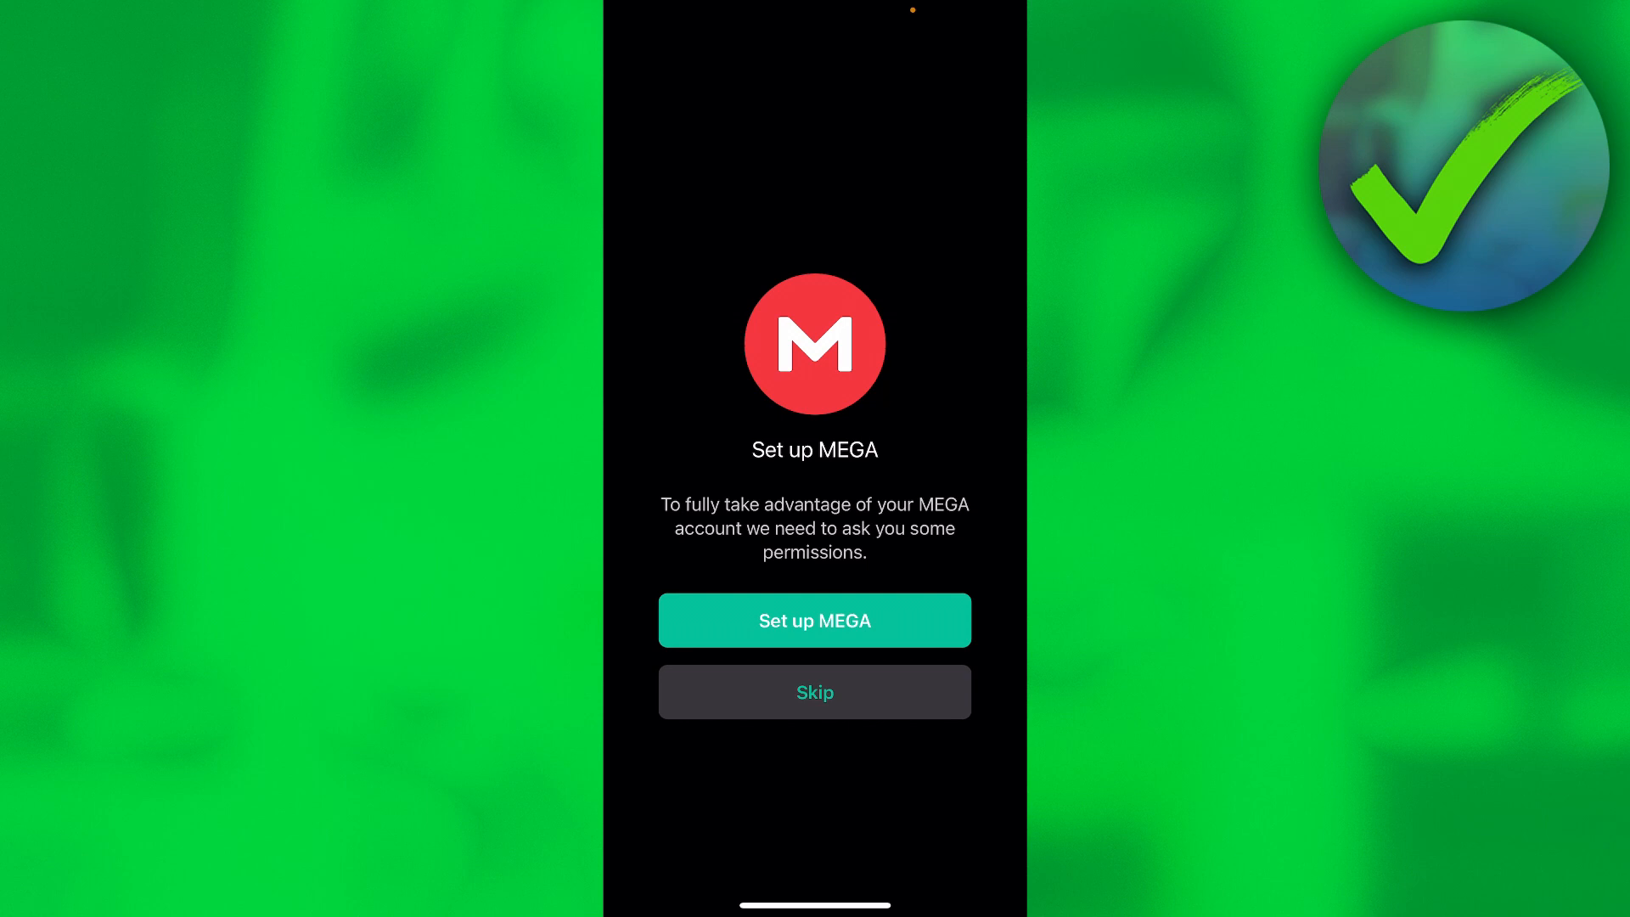
Step: Start Set up MEGA and continue past the microphone and camera permission screen
click(814, 621)
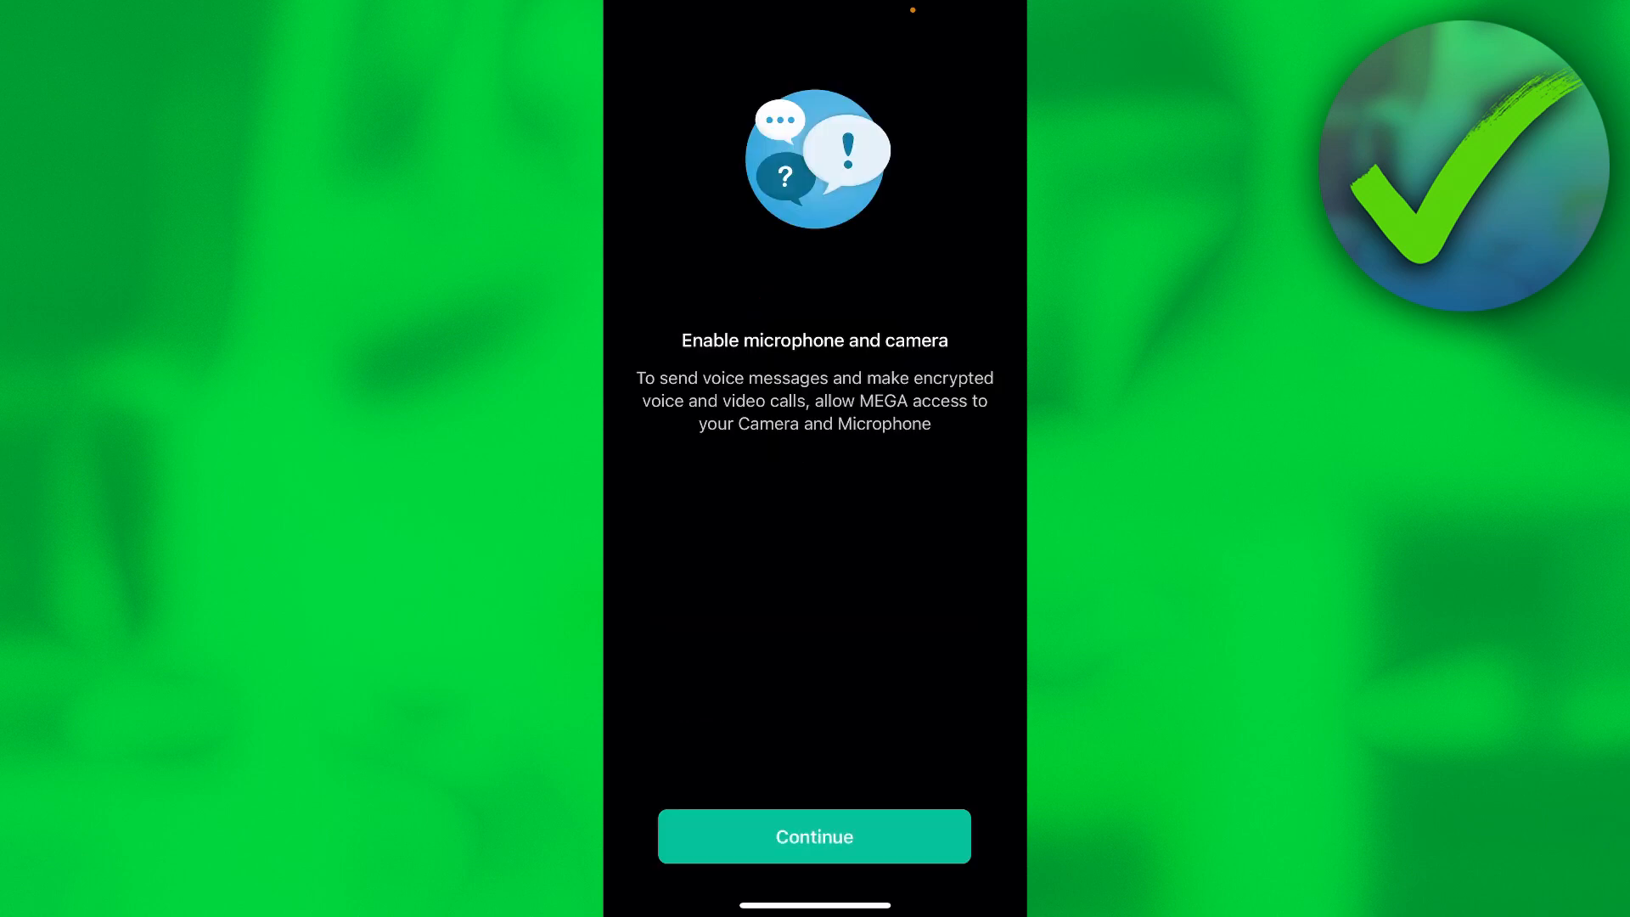
click(814, 836)
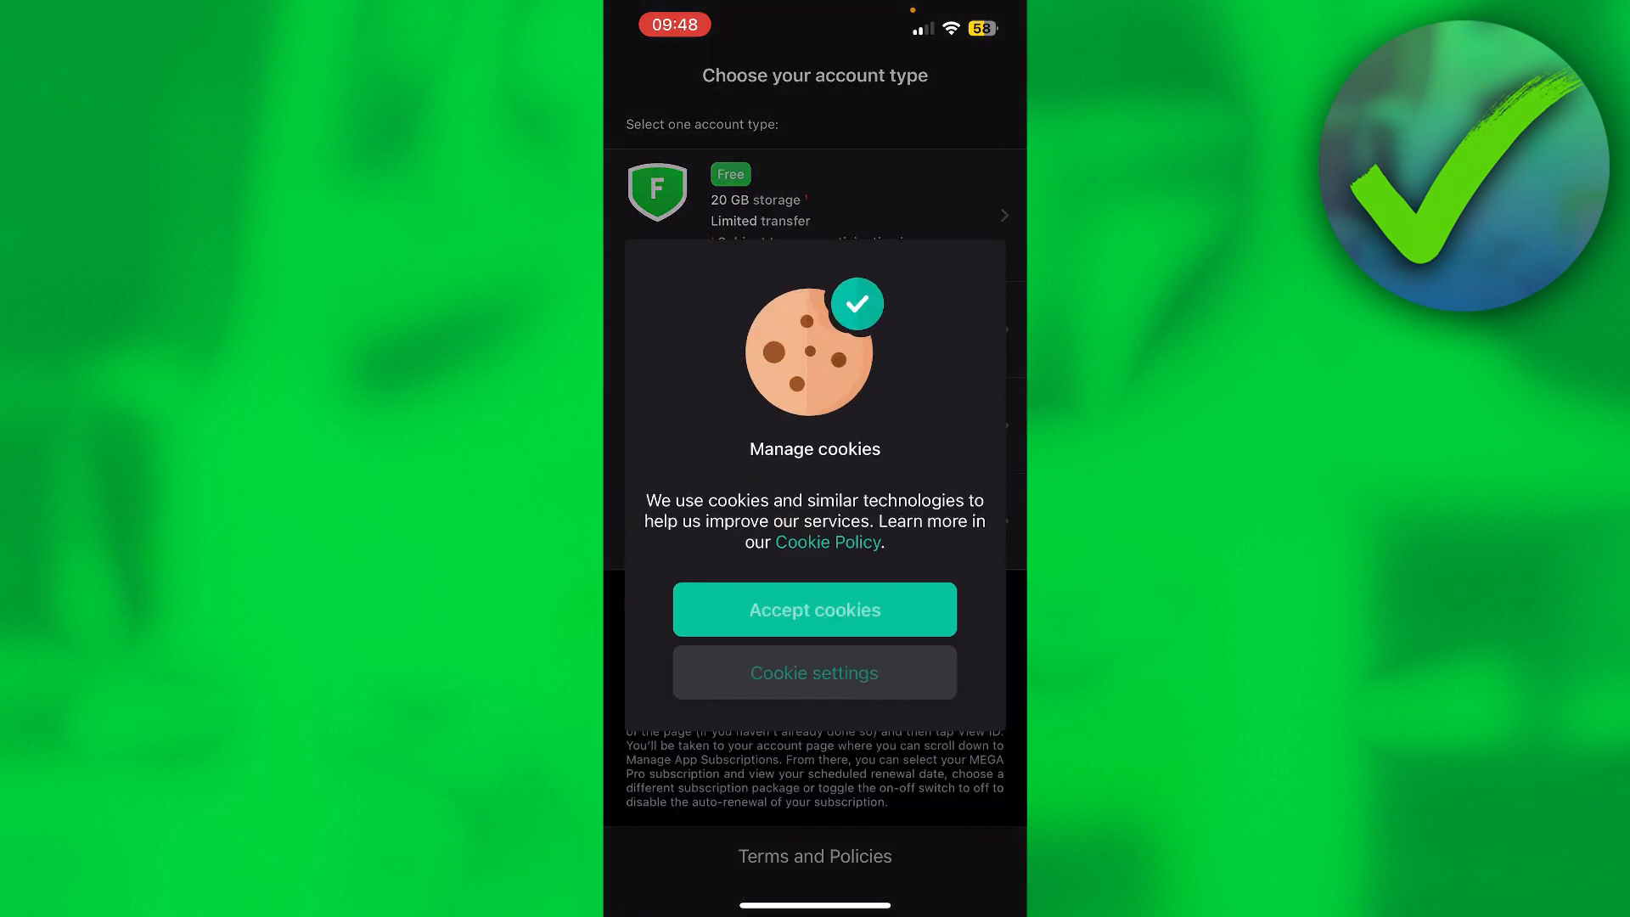
Step: Accept cookies and open the Cloud drive showing Welcome to MEGA.pdf
click(814, 610)
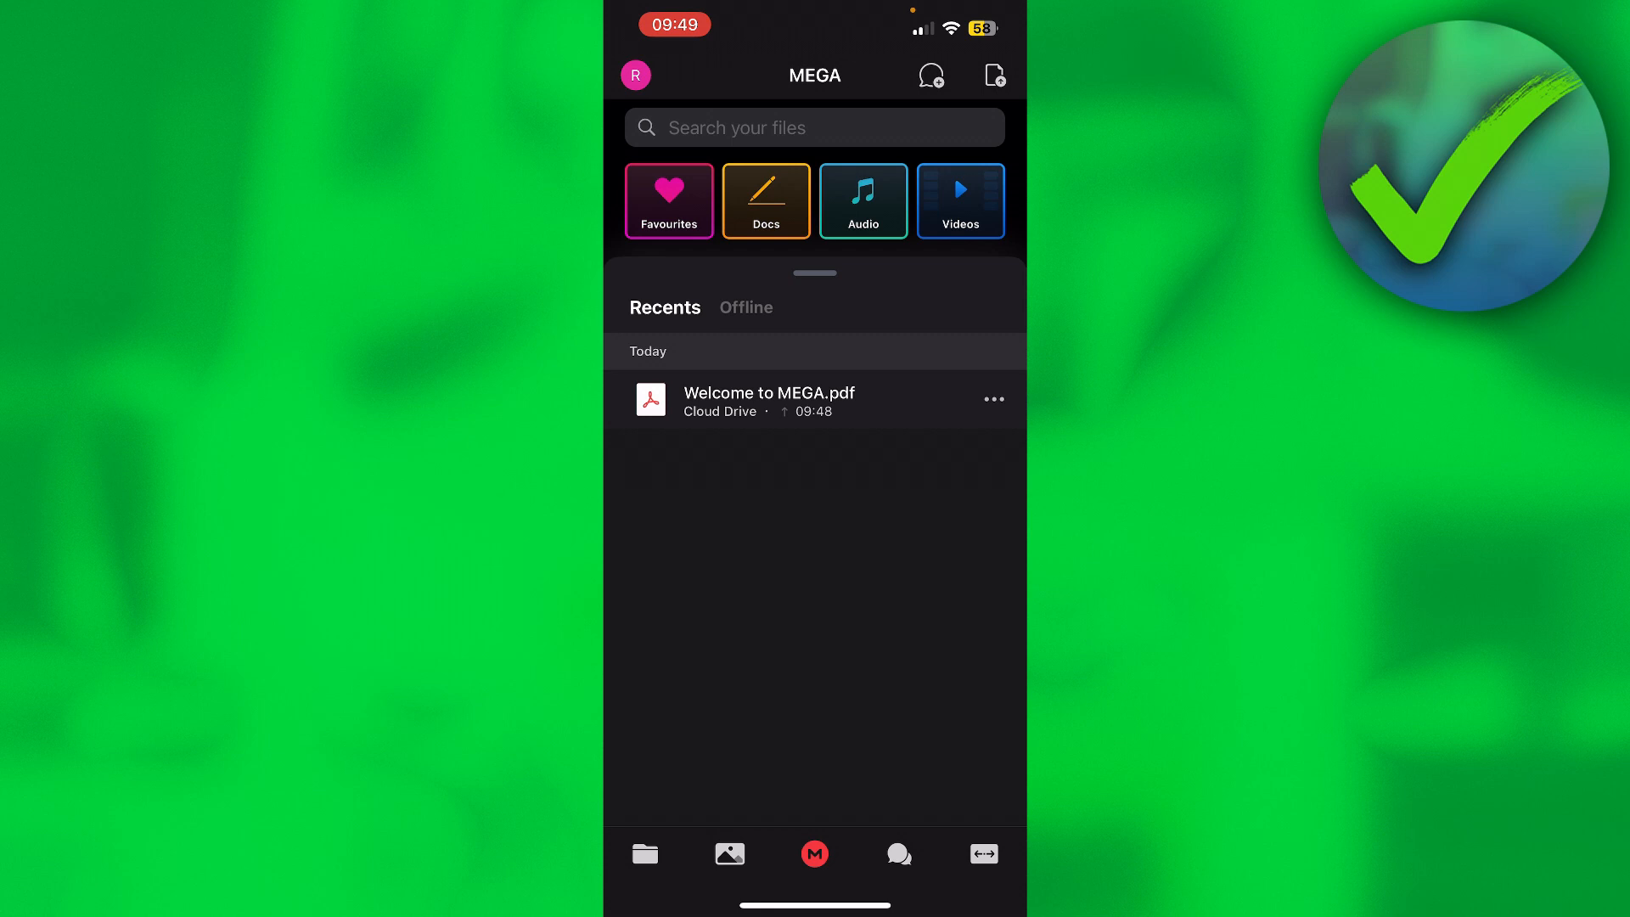
click(645, 854)
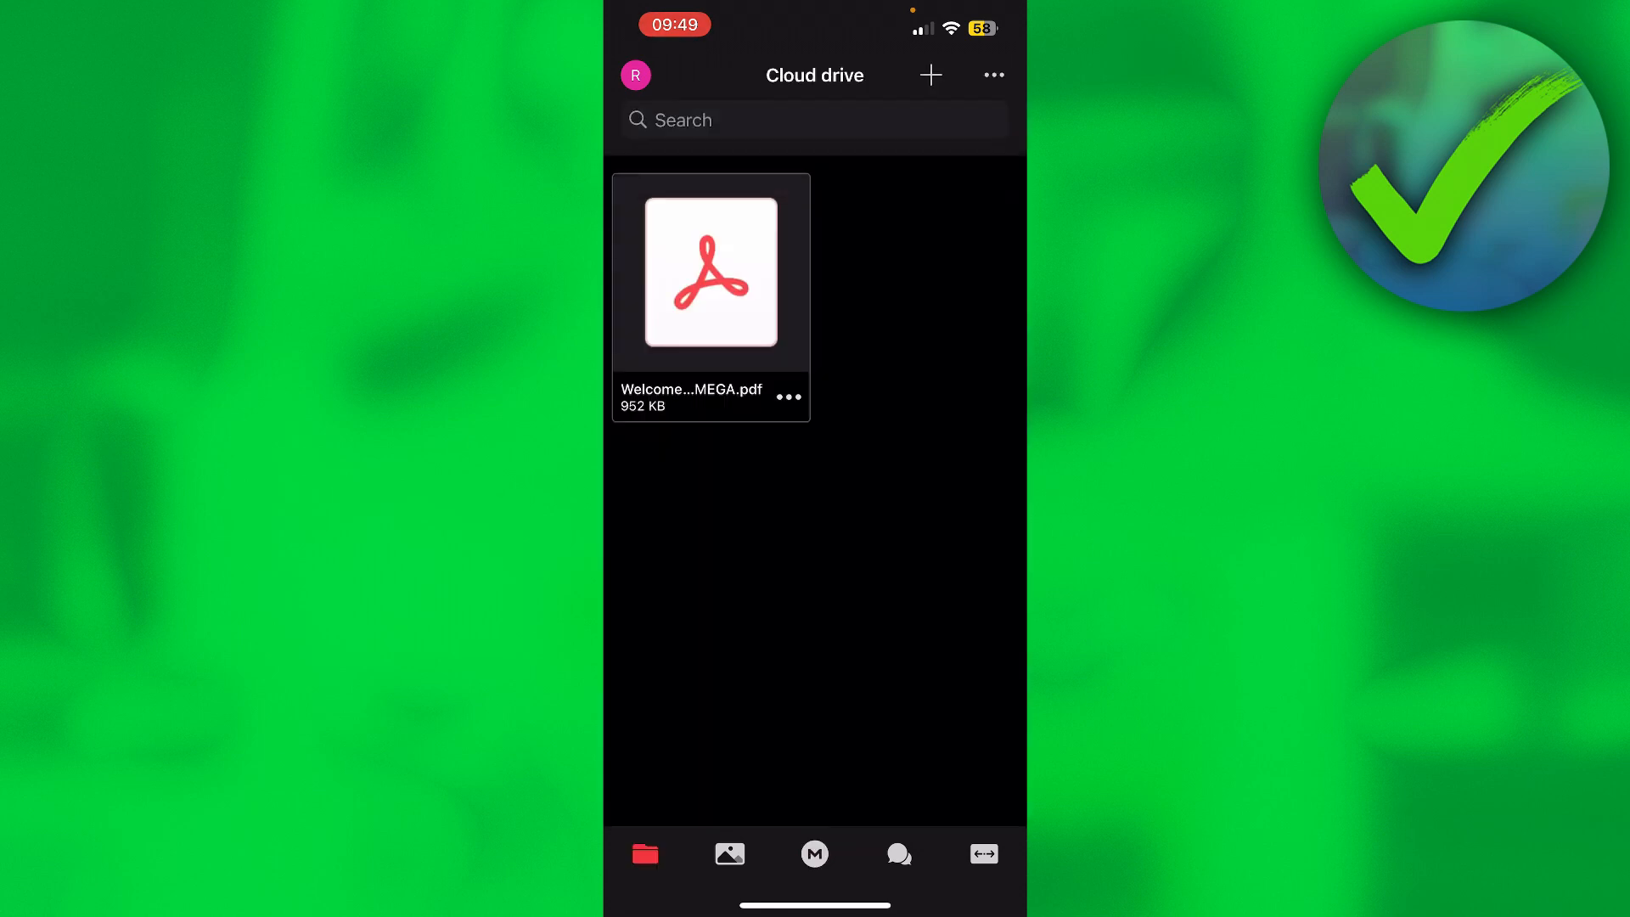